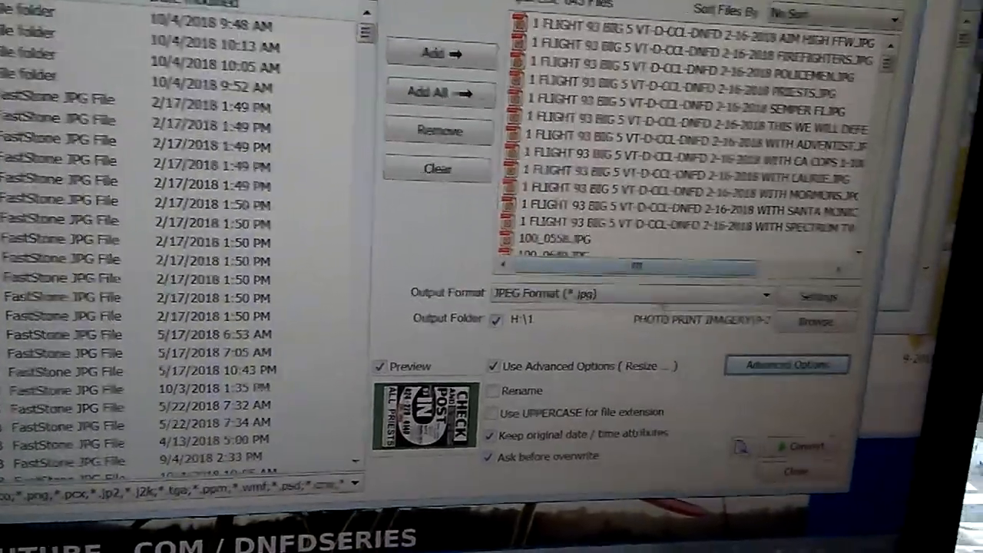
Set the batch conversion resize to 2300 by 1500 with aspect ratio preserved
click(786, 364)
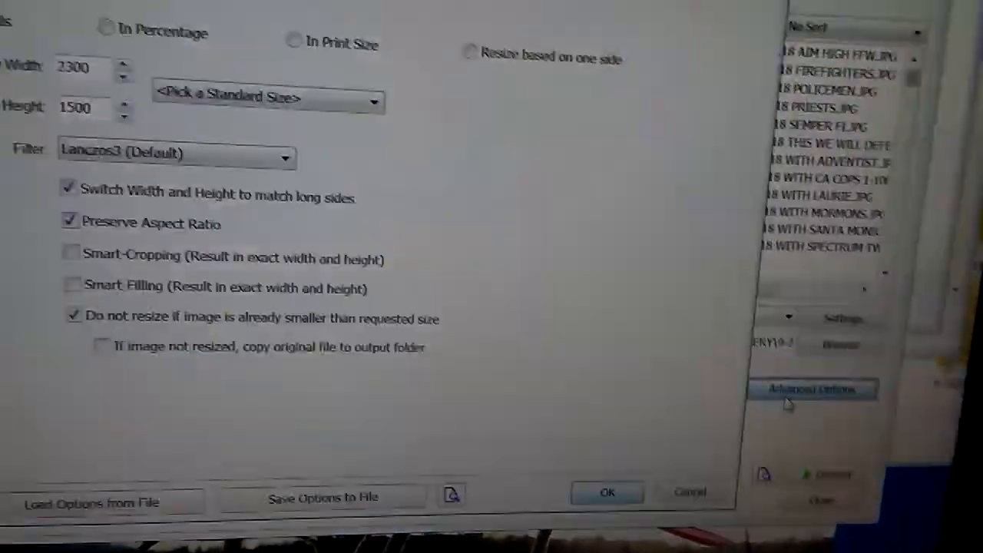
click(811, 390)
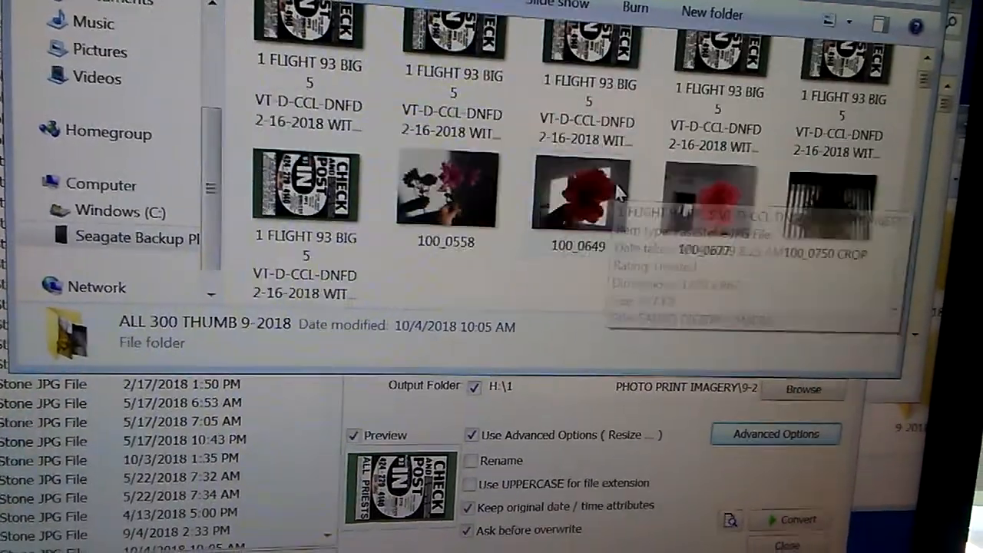
Browse into the ALL 300 THUMB 9-2018 folder before returning to Batch Convert
scroll(down, 3)
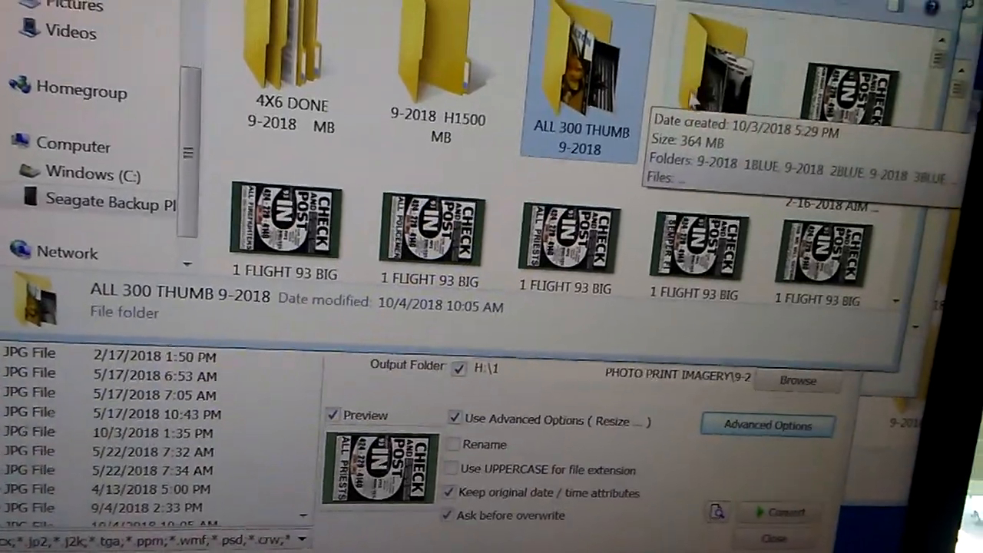
double_click(580, 77)
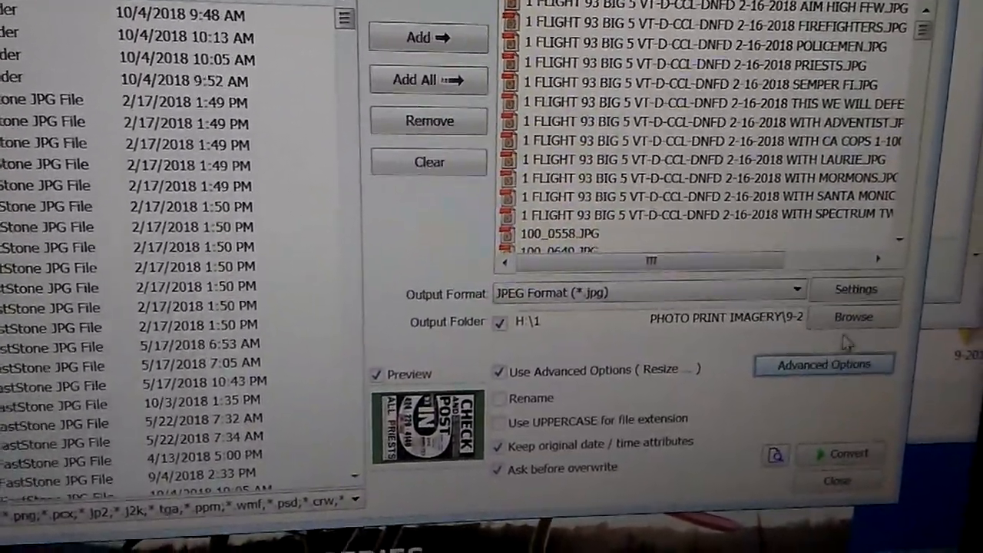
Choose 9-2018 H1500 under 9-2018 PRINT PROCESSING as the output folder
click(854, 317)
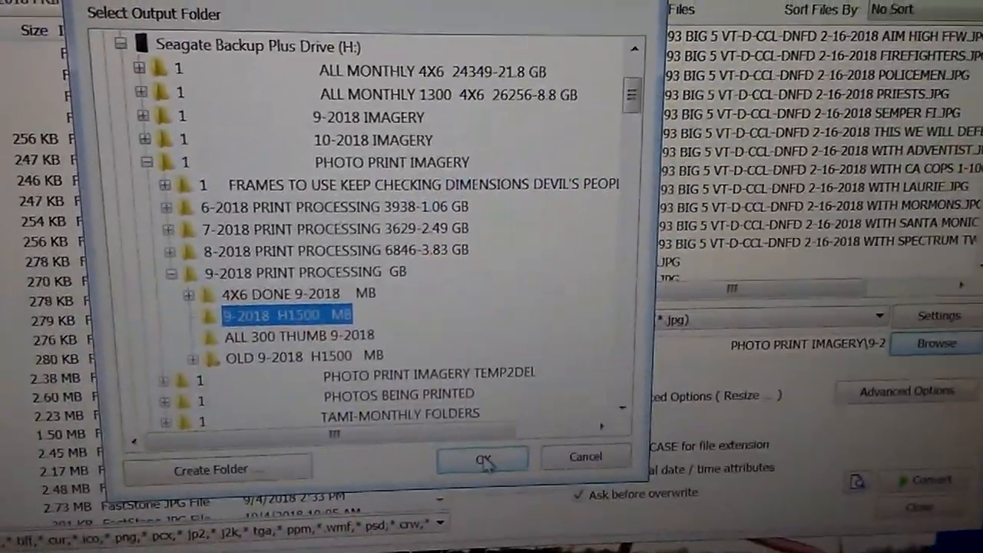
click(482, 458)
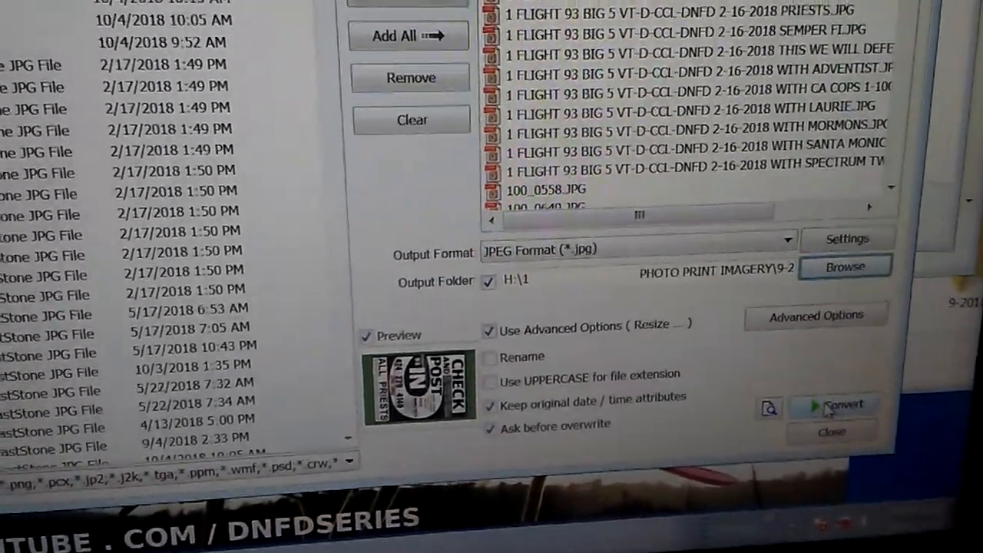
click(815, 314)
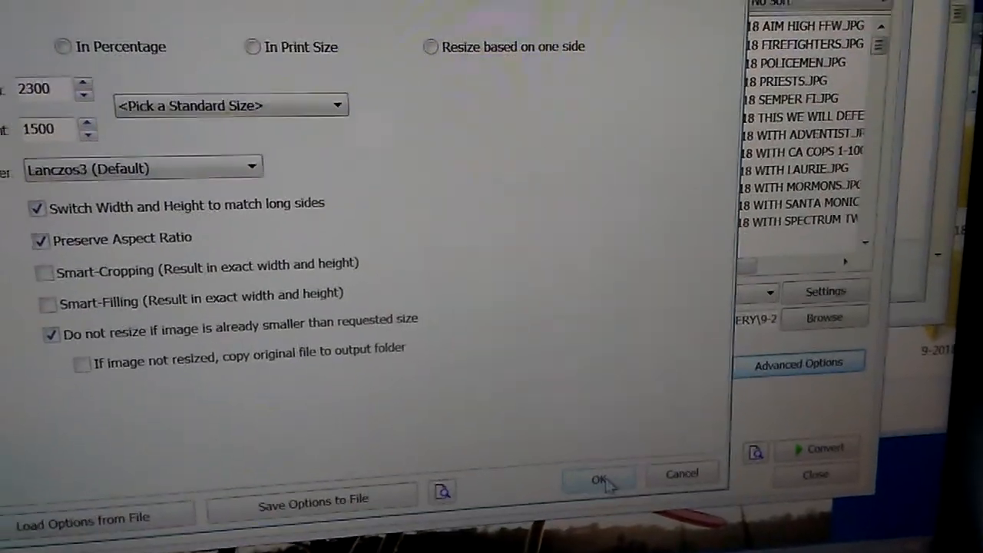
click(599, 479)
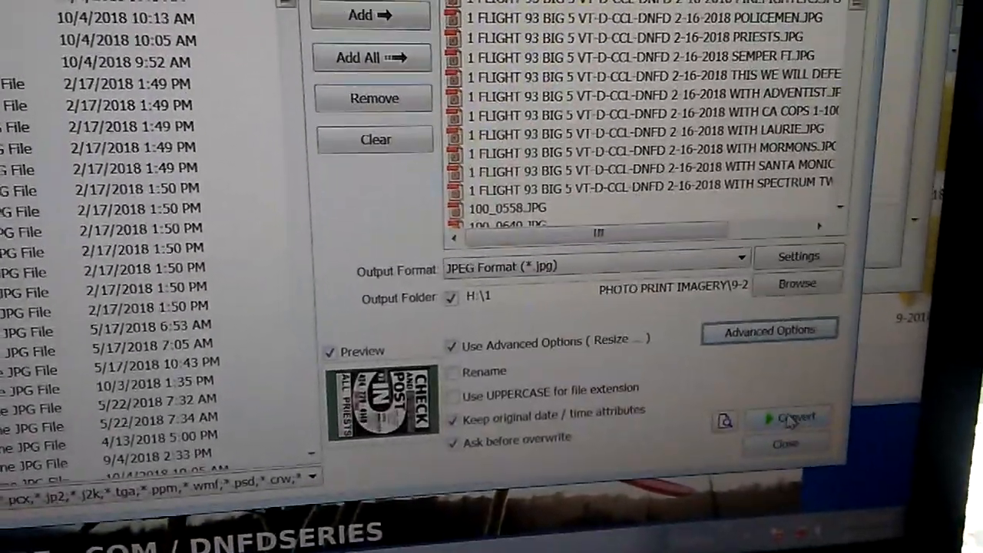